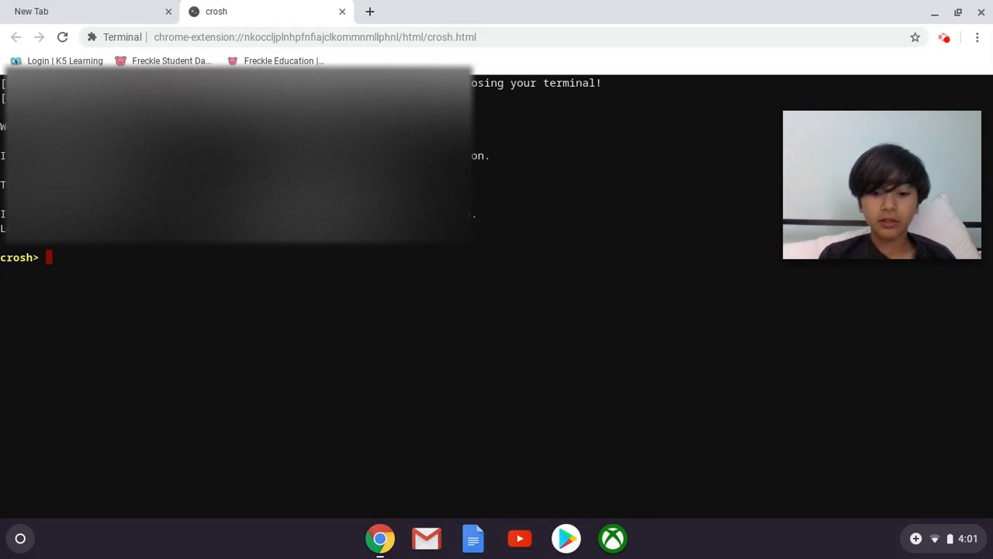
Write 'roblox cowbot.hack robux' at the crosh prompt
{"action": "type", "text": "roblox co"}
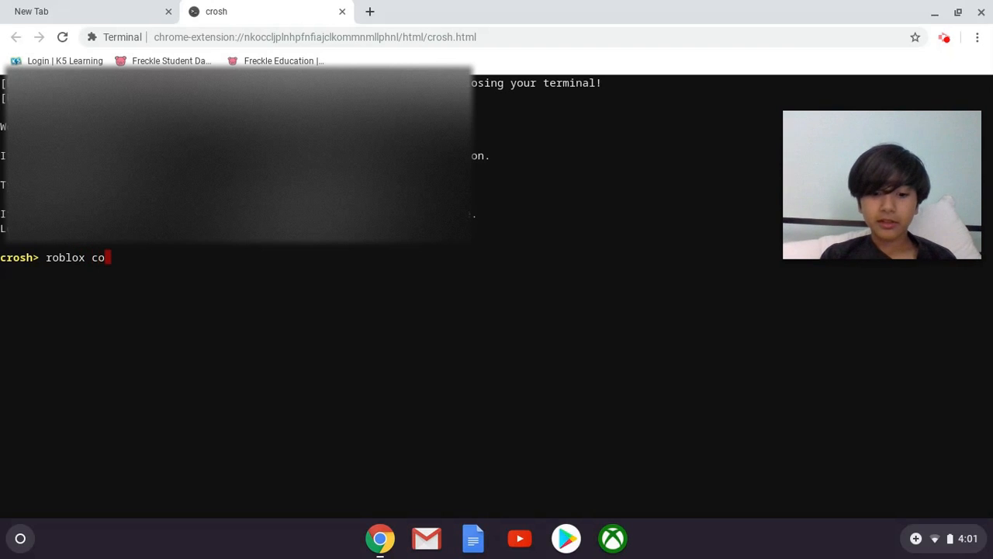
{"action": "type", "text": "w"}
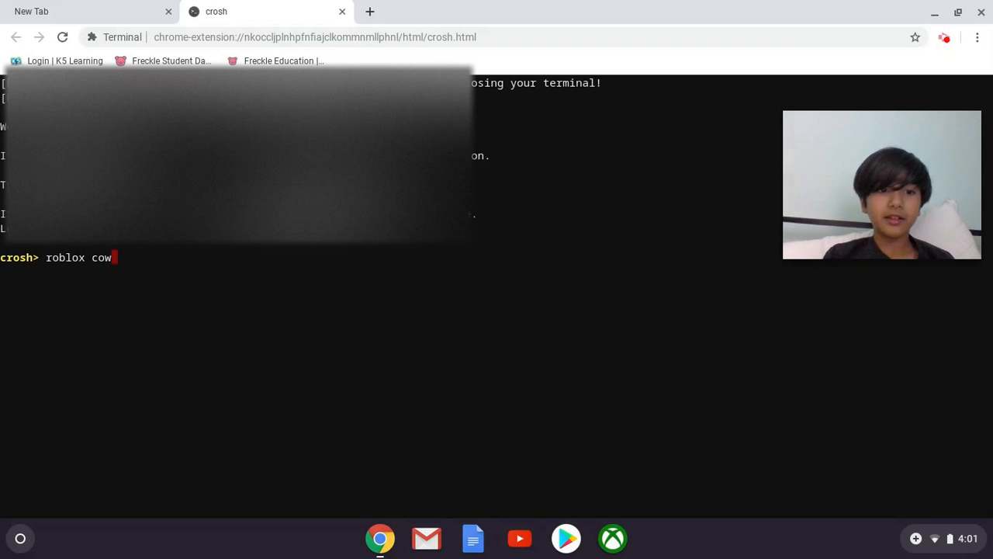
{"action": "type", "text": "bot"}
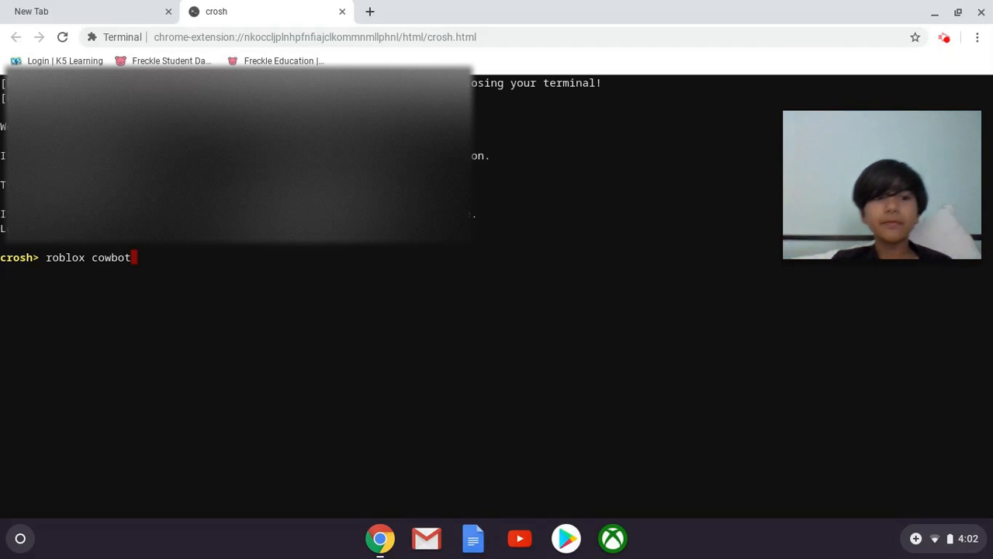
{"action": "type", "text": "."}
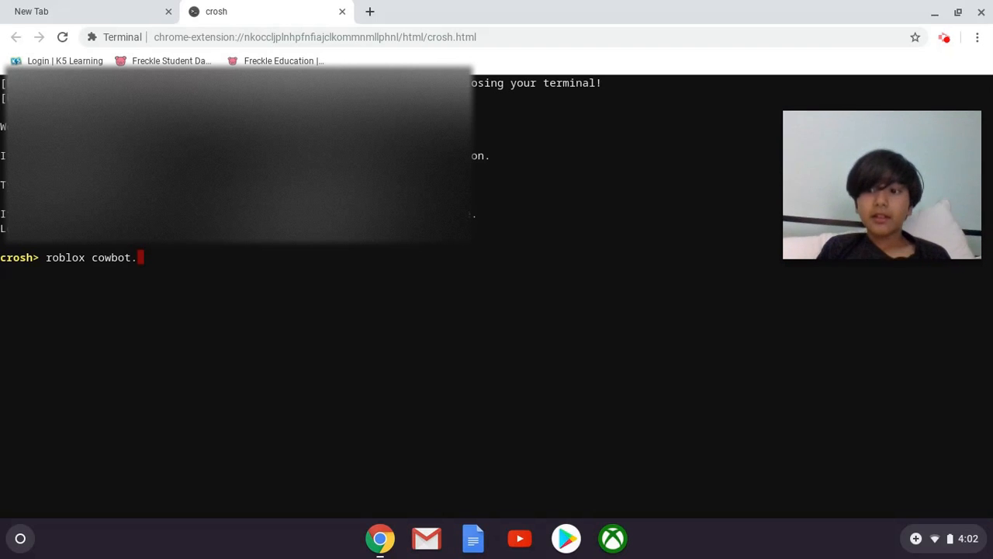
{"action": "type", "text": "ha"}
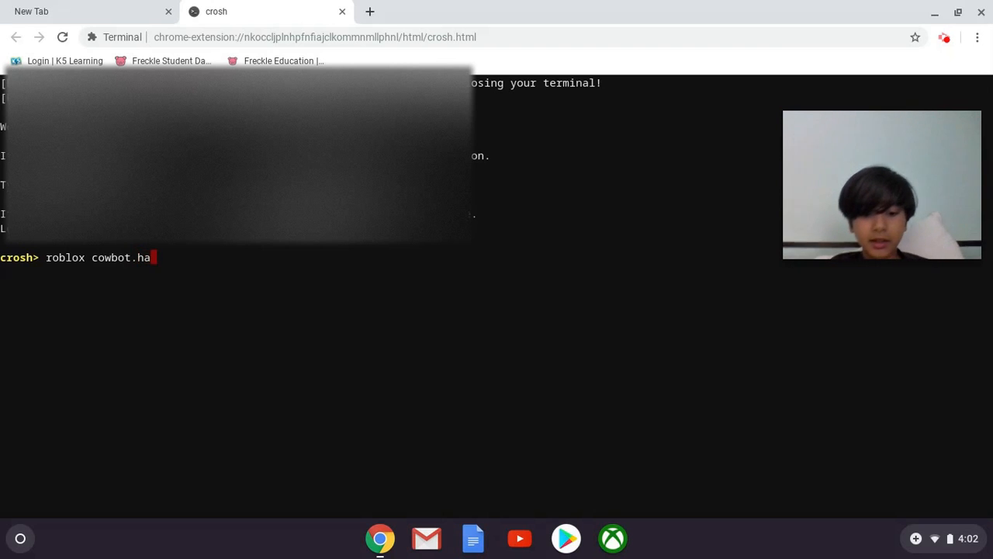
{"action": "type", "text": "ck r"}
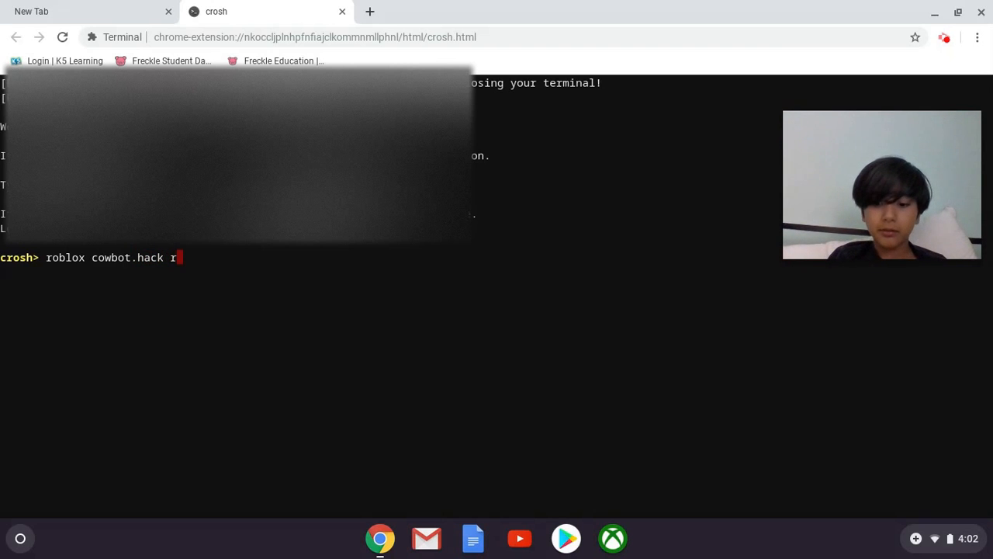
{"action": "type", "text": "obux"}
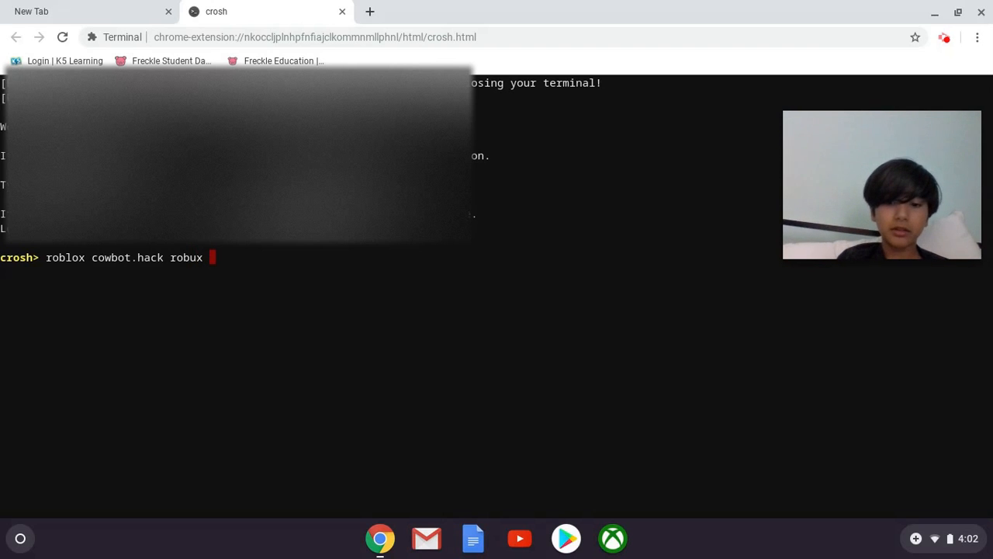
Append '(robux value: 1,000,000)' to complete the fake command without running it
{"action": "type", "text": "("}
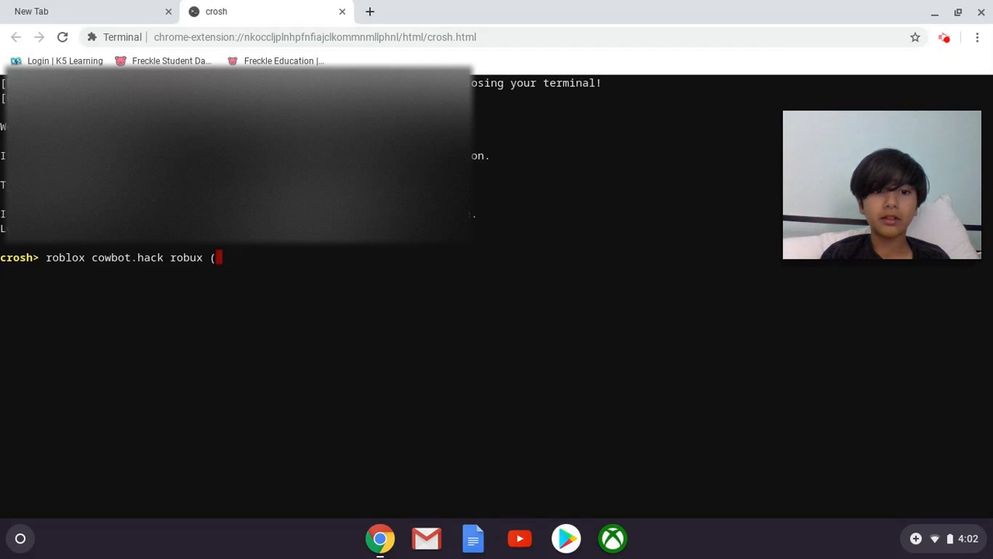
{"action": "type", "text": "ro"}
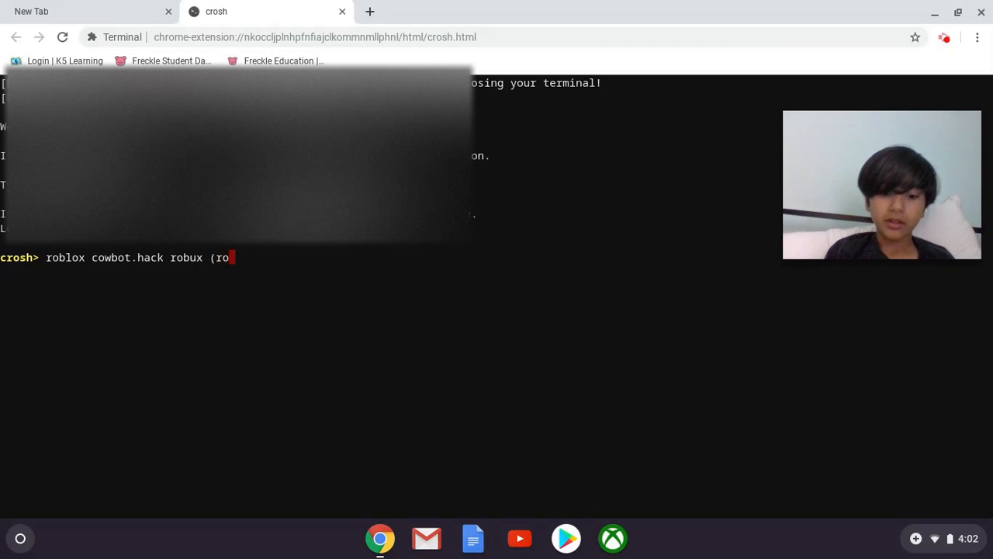
{"action": "type", "text": "bux"}
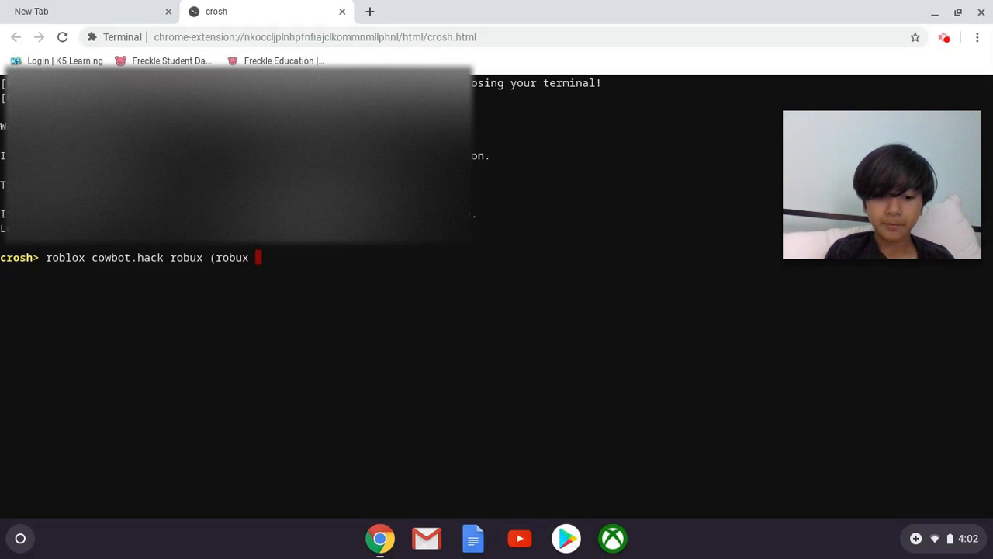
{"action": "type", "text": "valu"}
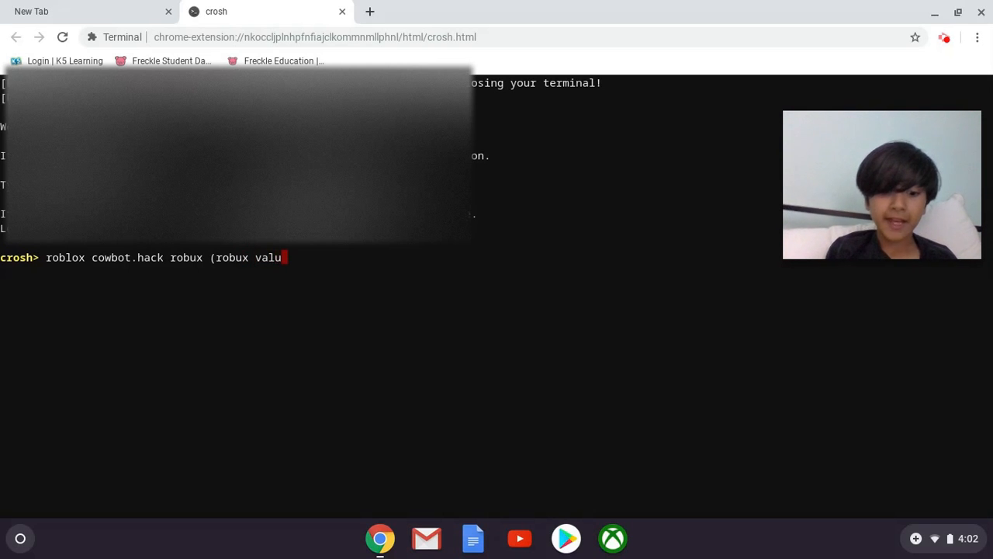
{"action": "type", "text": "e:"}
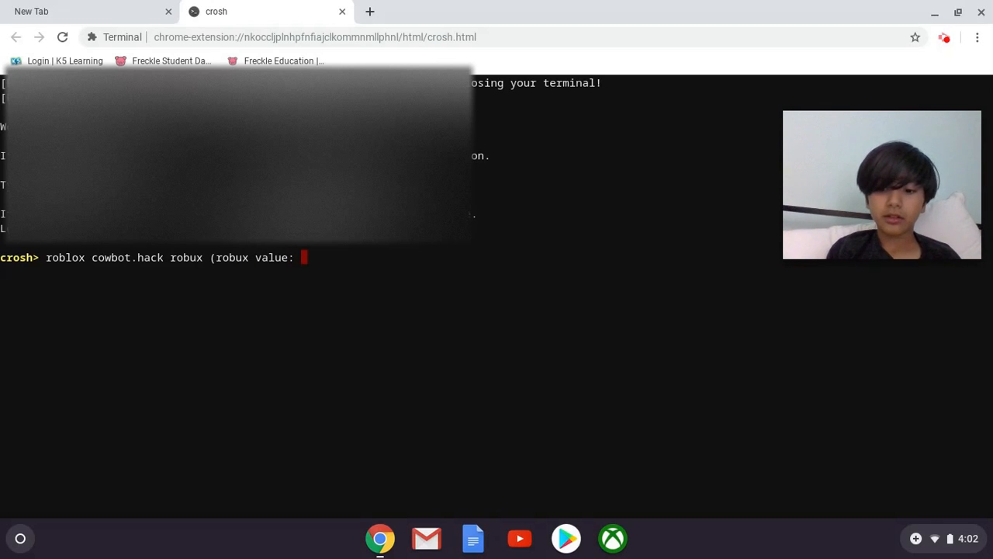
{"action": "type", "text": "1,000"}
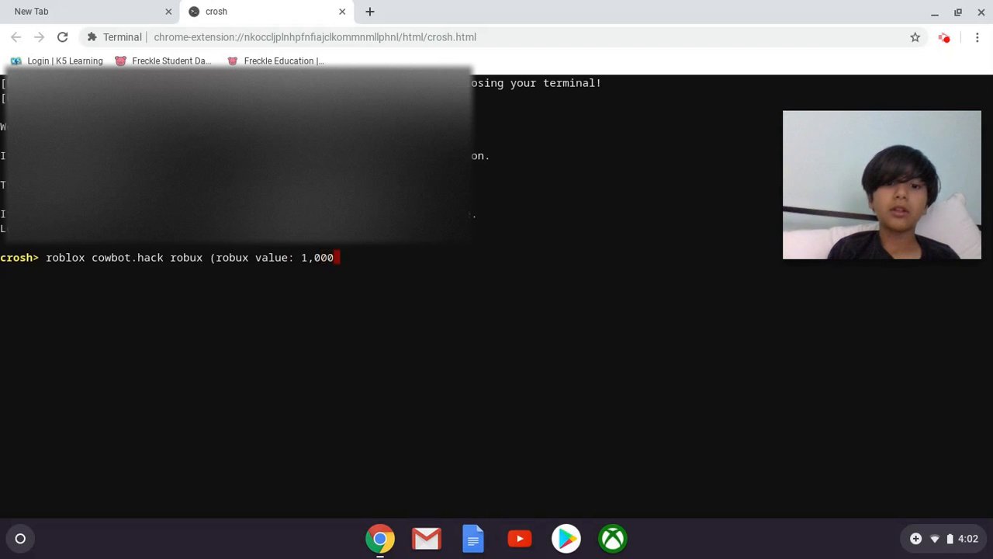
{"action": "type", "text": ",000"}
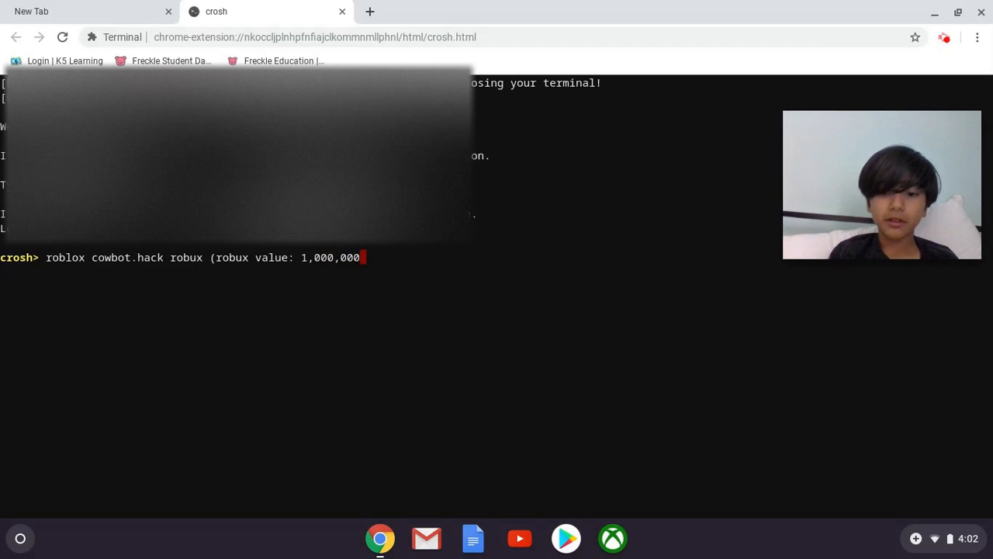
{"action": "type", "text": ")"}
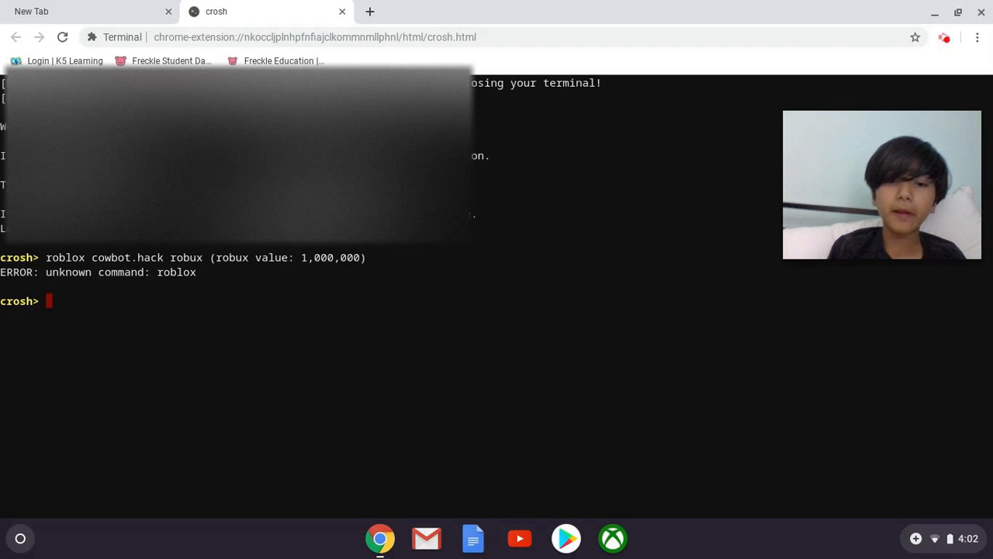
Enter 'hack cowbot' (rejected as unknown) and start typing 'sshot' at the prompt
{"action": "type", "text": "hack"}
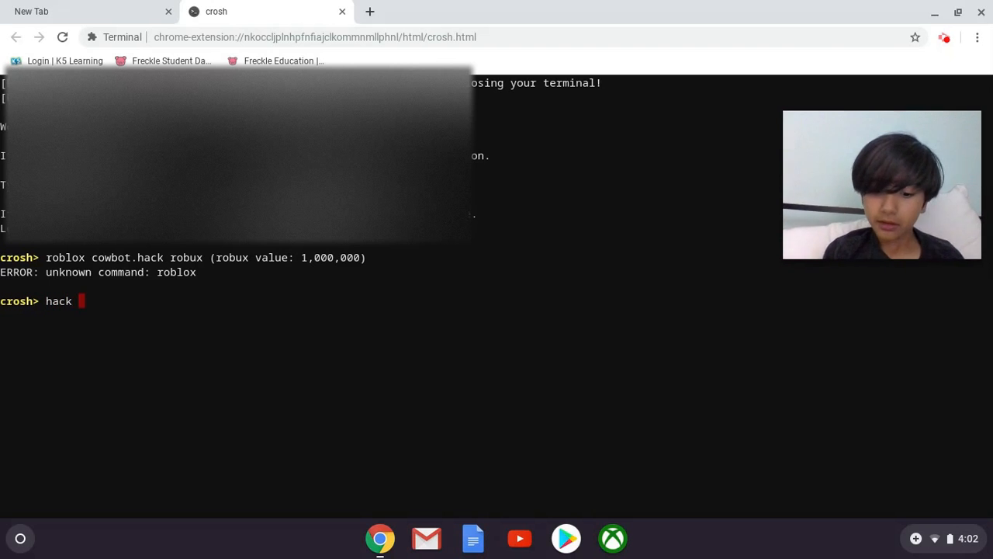
{"action": "type", "text": "co"}
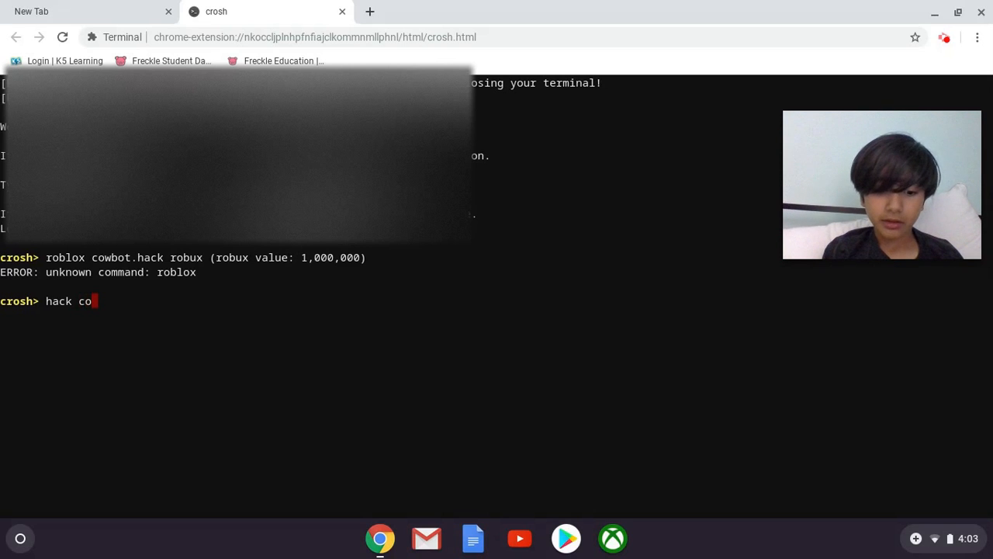
{"action": "type", "text": "wbot"}
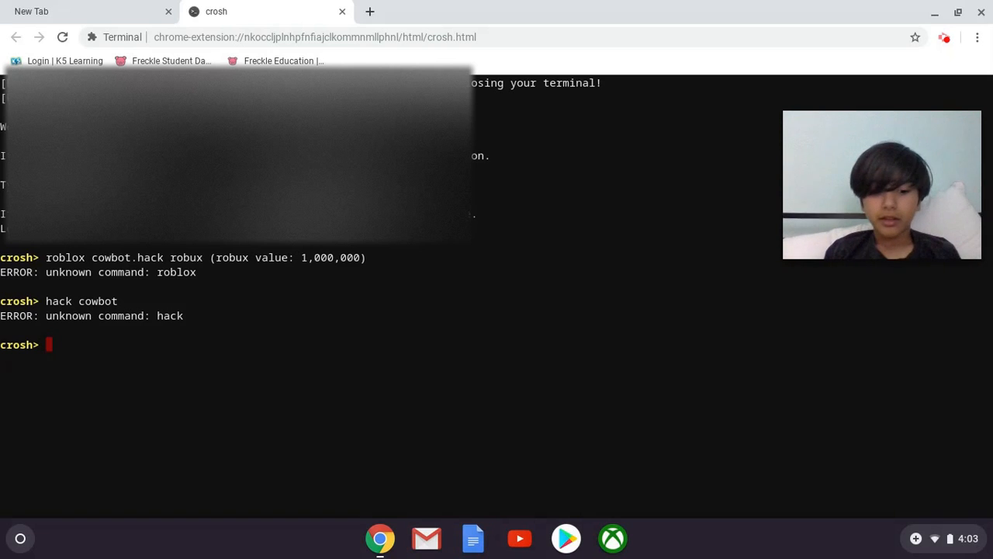
{"action": "type", "text": "ssh"}
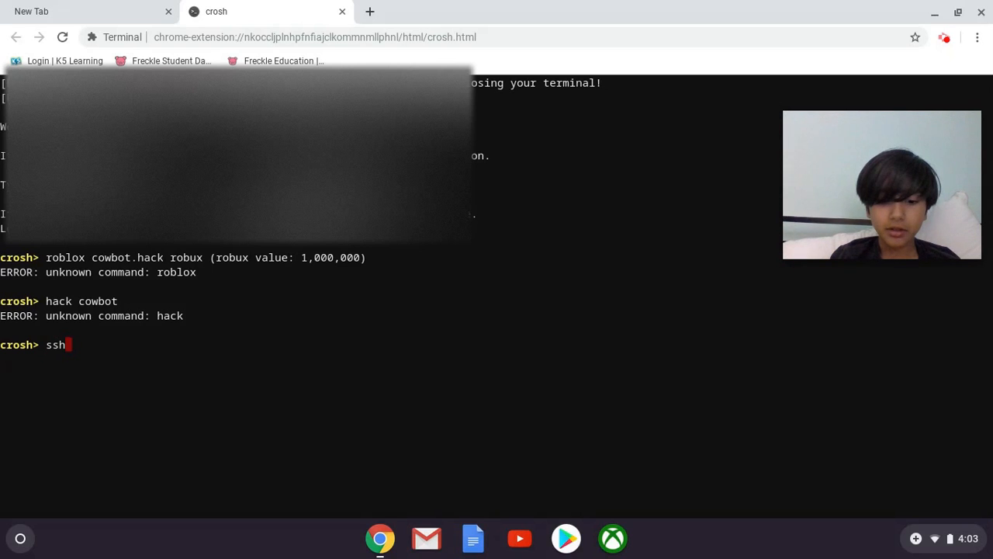
{"action": "type", "text": "ot"}
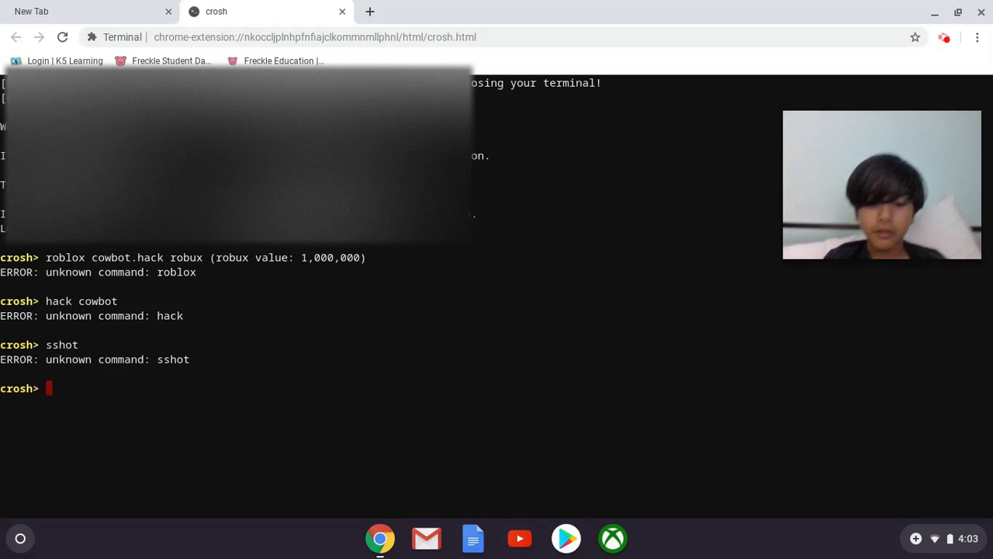
Write 'hack cowbot' at the fresh crosh prompt again without running it
{"action": "type", "text": "hack c"}
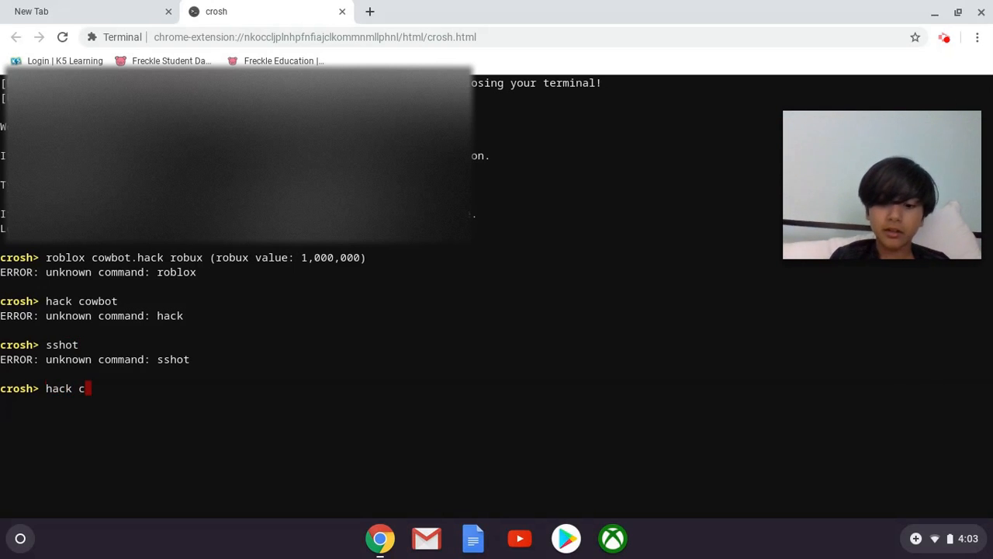
{"action": "type", "text": "owbo"}
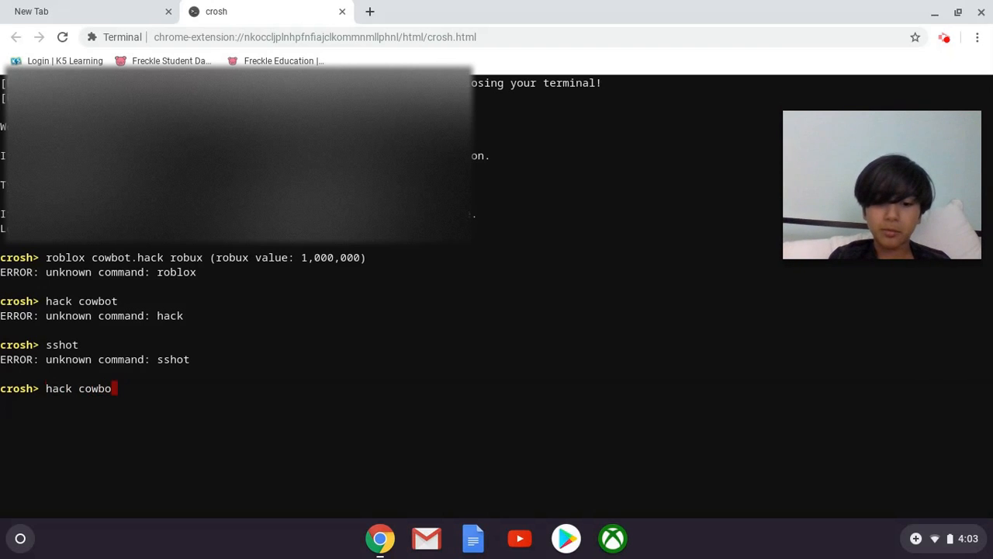
{"action": "type", "text": "t"}
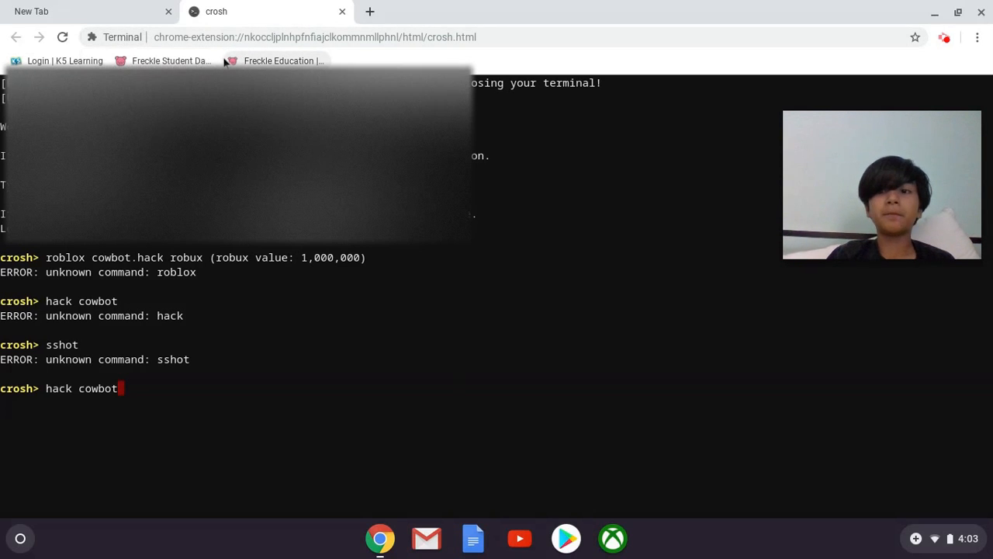
{"action": "mouse_move", "coordinate": [649, 332]}
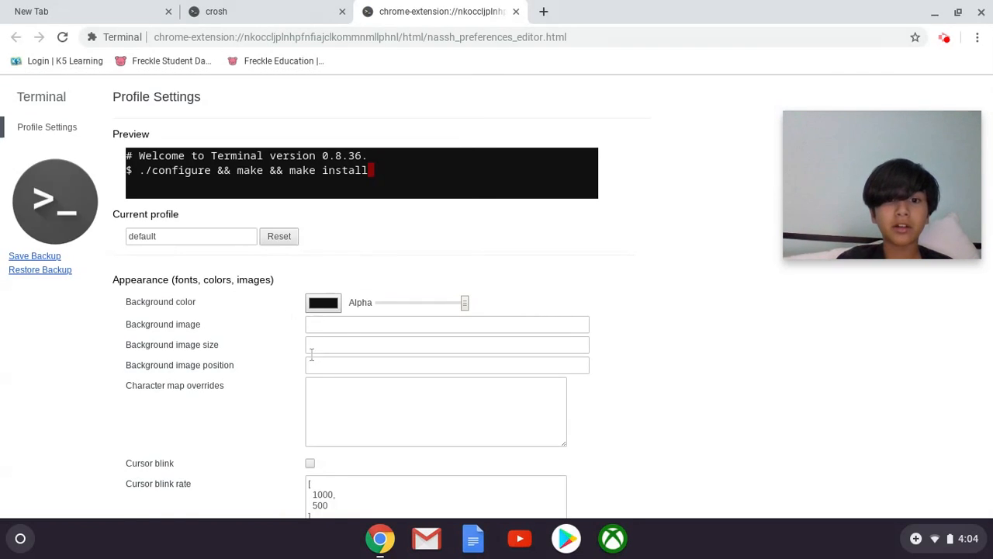
Pick a new terminal background colour in Terminal Profile Settings
{"action": "left_click", "coordinate": [323, 302]}
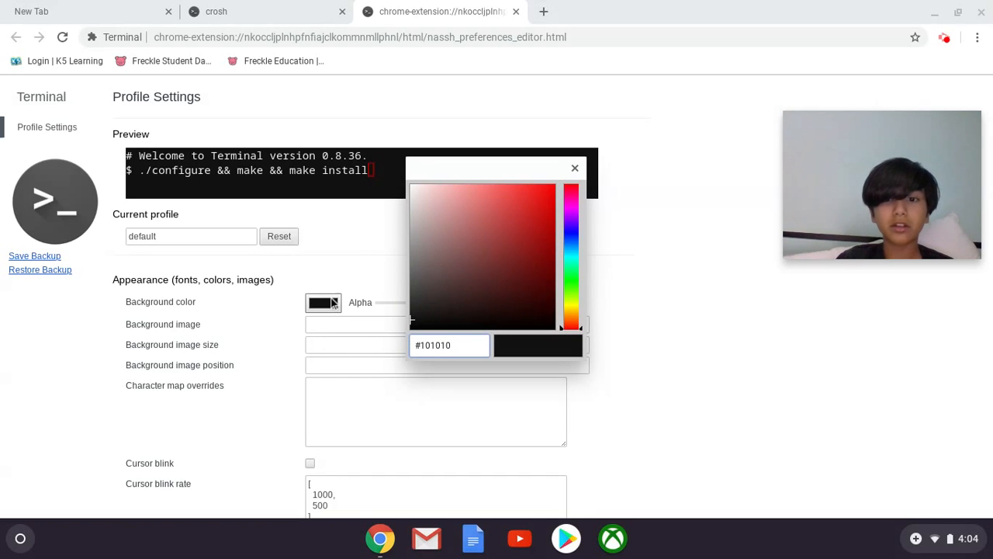
{"action": "mouse_move", "coordinate": [267, 285]}
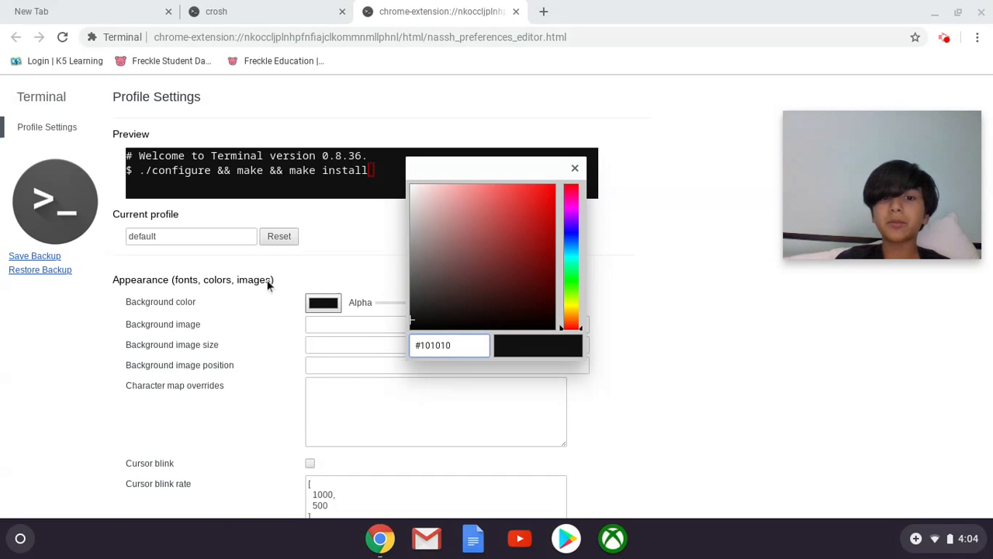
{"action": "mouse_move", "coordinate": [348, 241]}
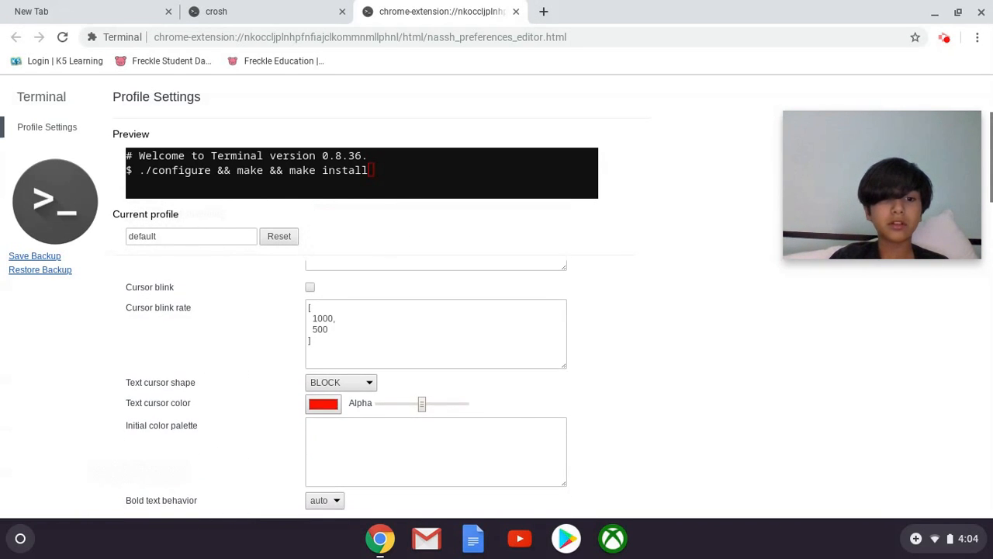
{"action": "scroll", "scroll_direction": "down", "scroll_amount": 3}
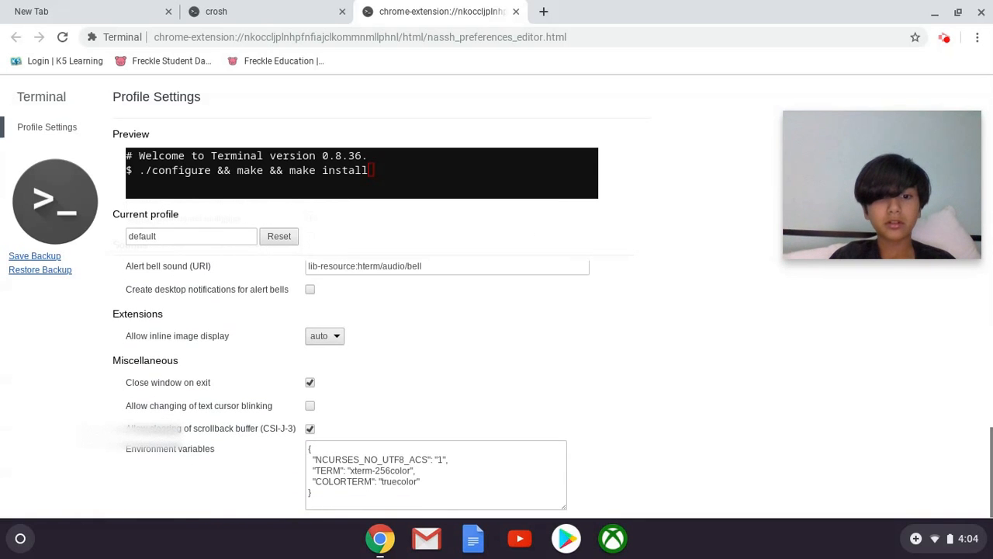
{"action": "scroll", "scroll_direction": "down", "scroll_amount": 3}
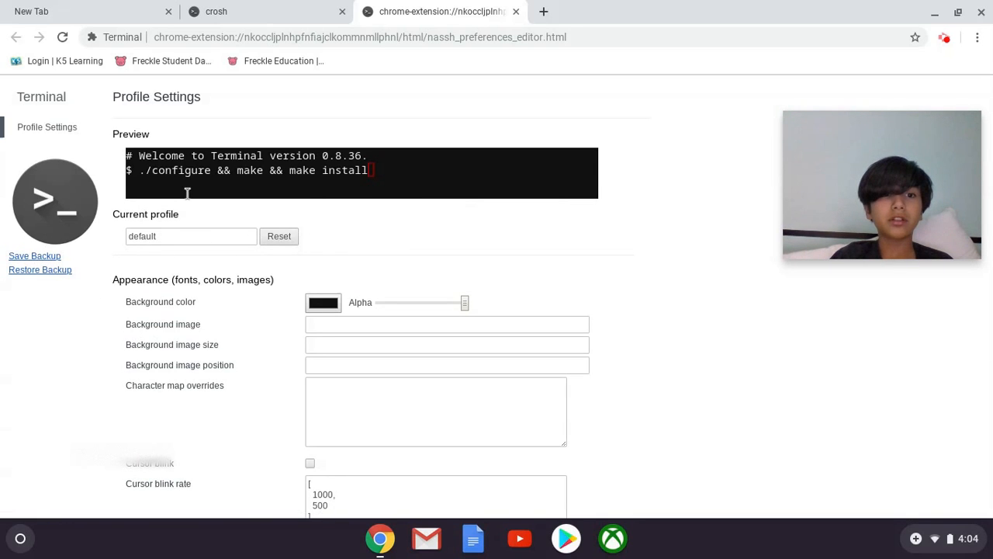
Put stray characters 'jjb\hgff' into the preview terminal and return to the crosh tab
{"action": "type", "text": "jjb"}
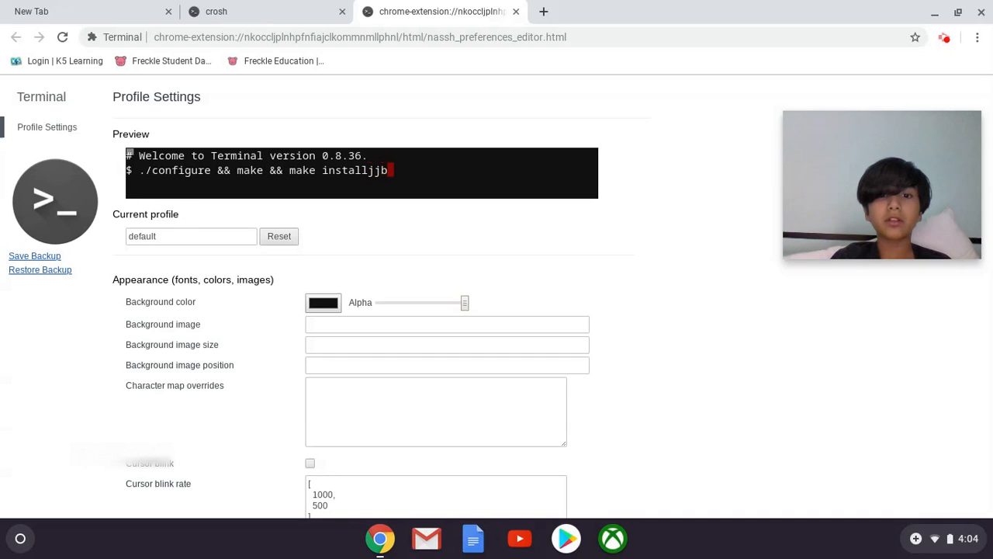
{"action": "type", "text": "\\"}
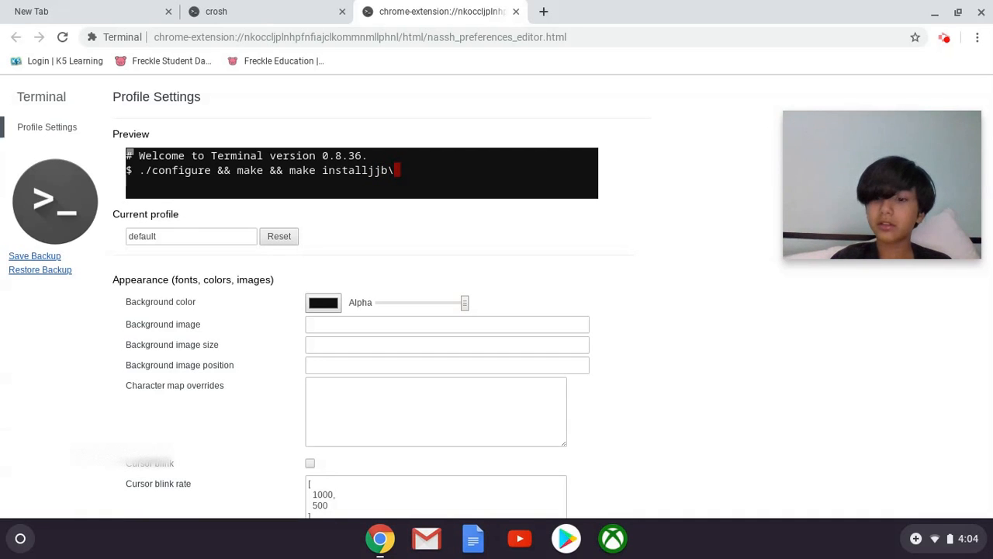
{"action": "mouse_move", "coordinate": [444, 166]}
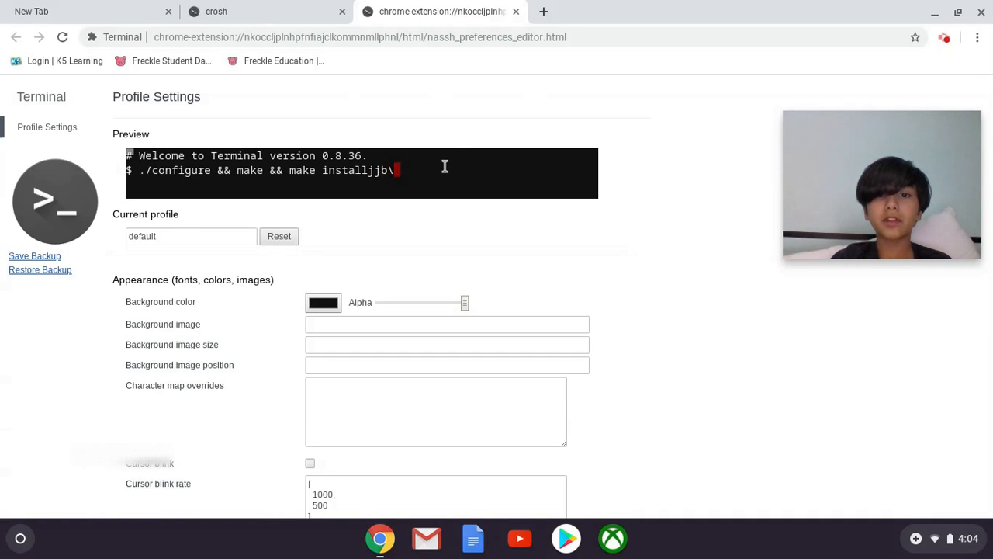
{"action": "type", "text": "hgff"}
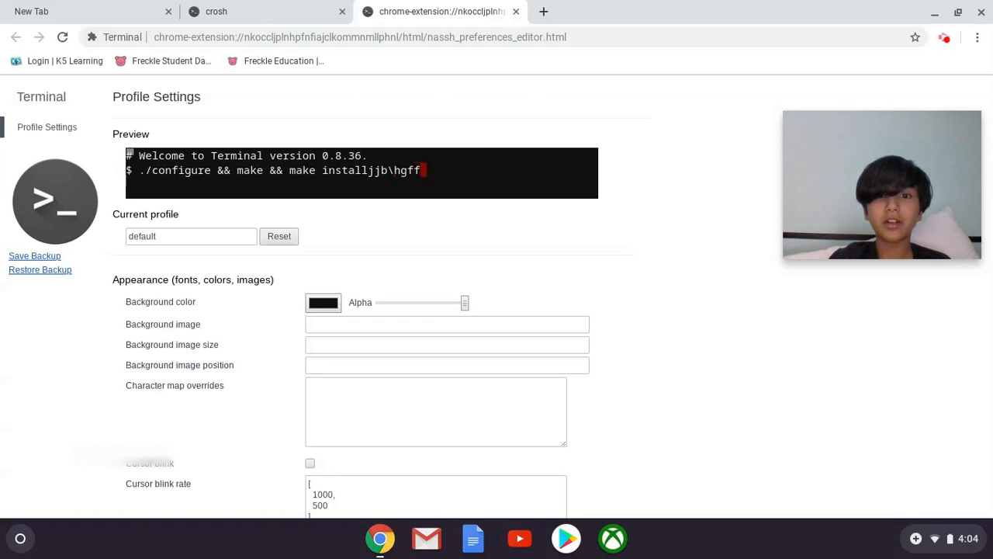
{"action": "left_click", "coordinate": [263, 11]}
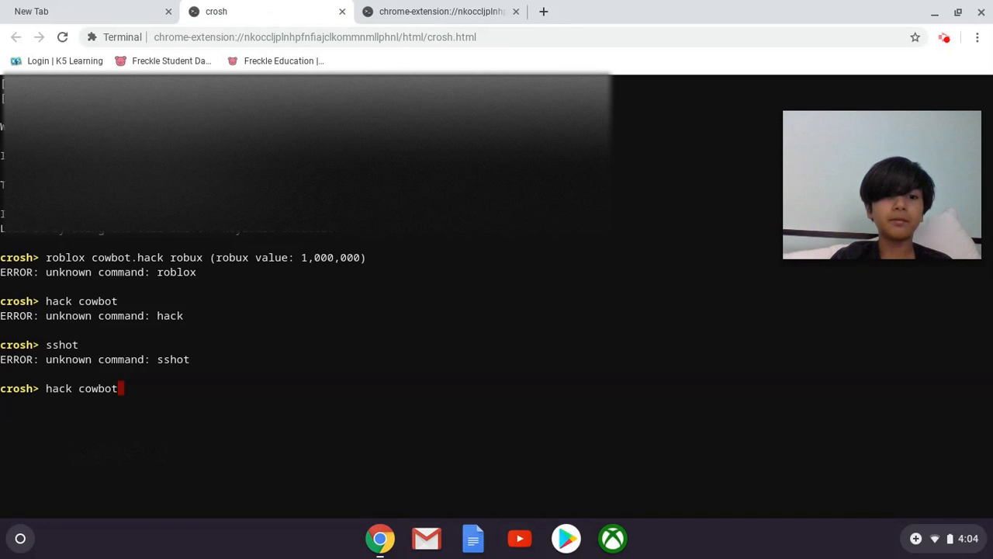
Run 'hack cowbot.hack' and begin 'cowbot', rejected as unknown commands
{"action": "type", "text": "."}
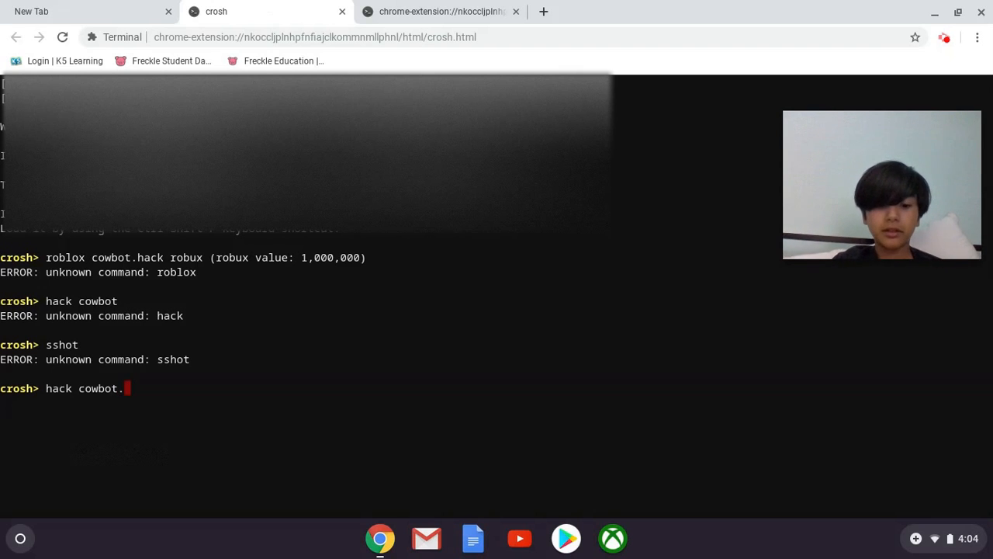
{"action": "type", "text": "hack"}
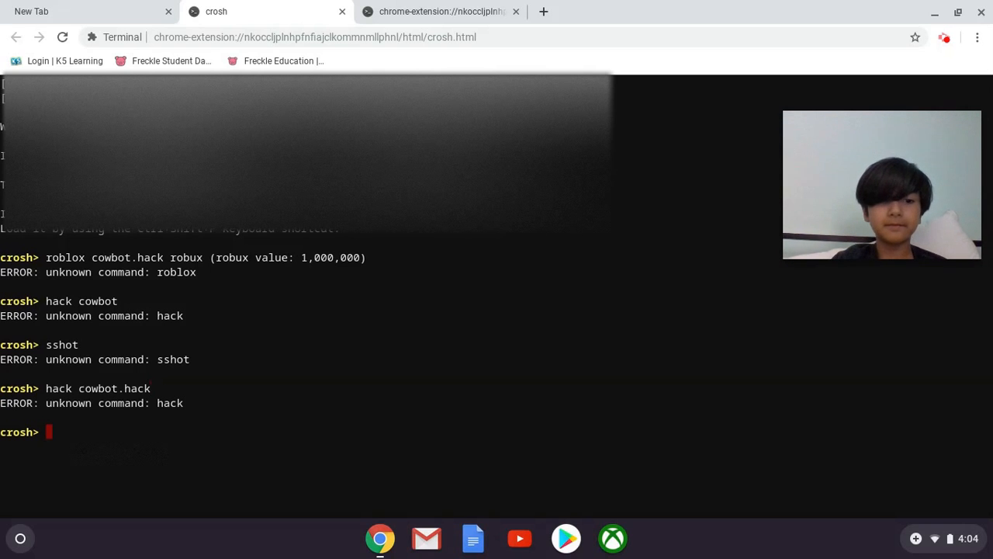
{"action": "type", "text": "co"}
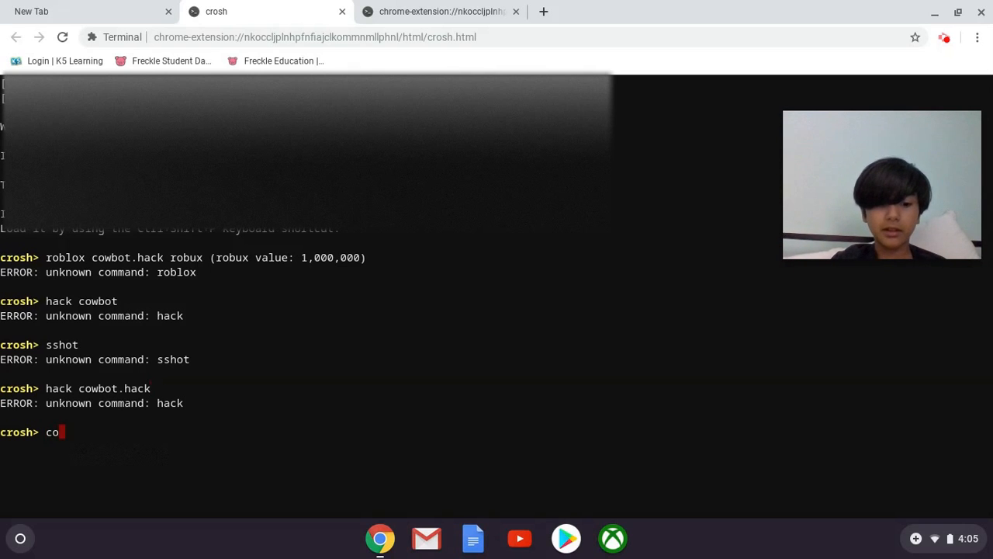
{"action": "type", "text": "wbot"}
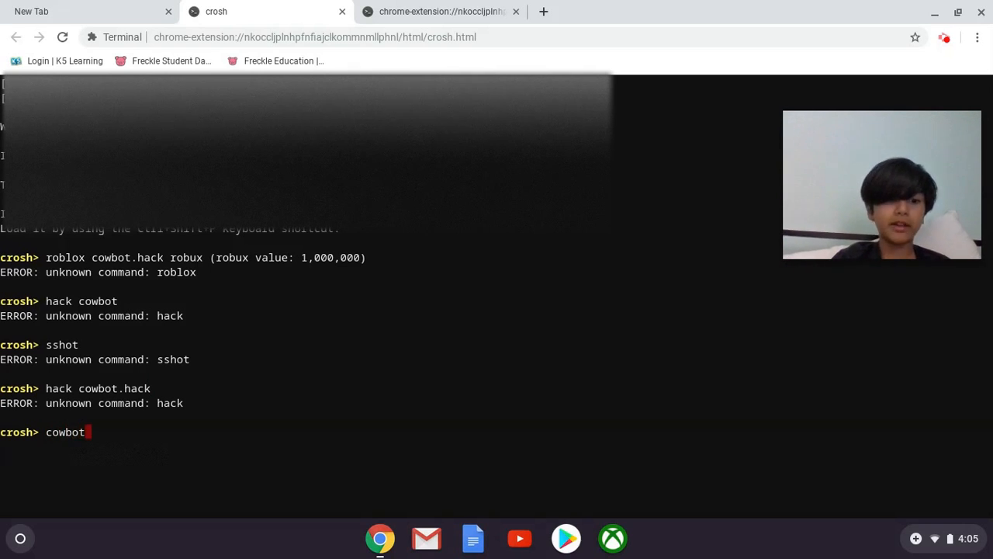
Run 'cowbot hwue eirt' and 'eori', each rejected as an unknown command
{"action": "type", "text": "hw"}
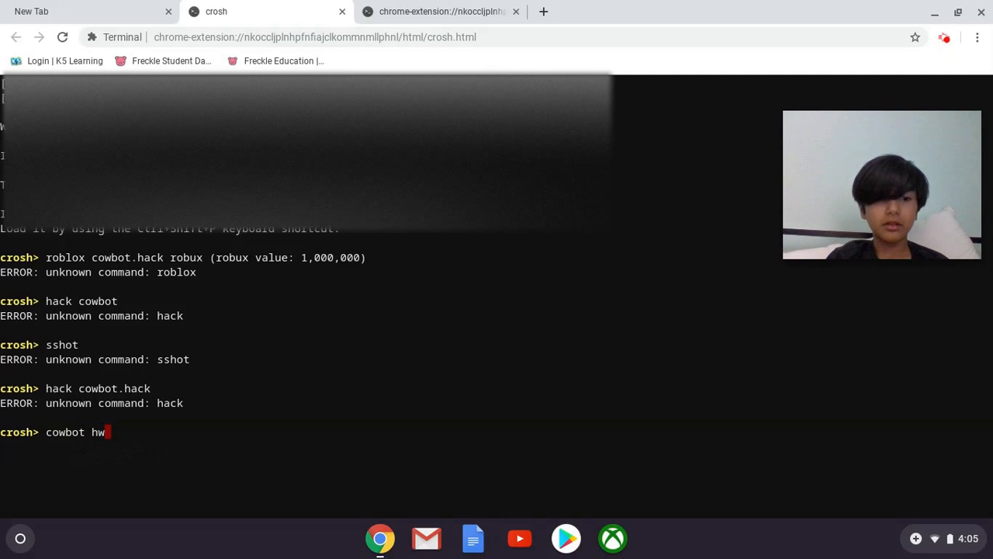
{"action": "type", "text": "ue"}
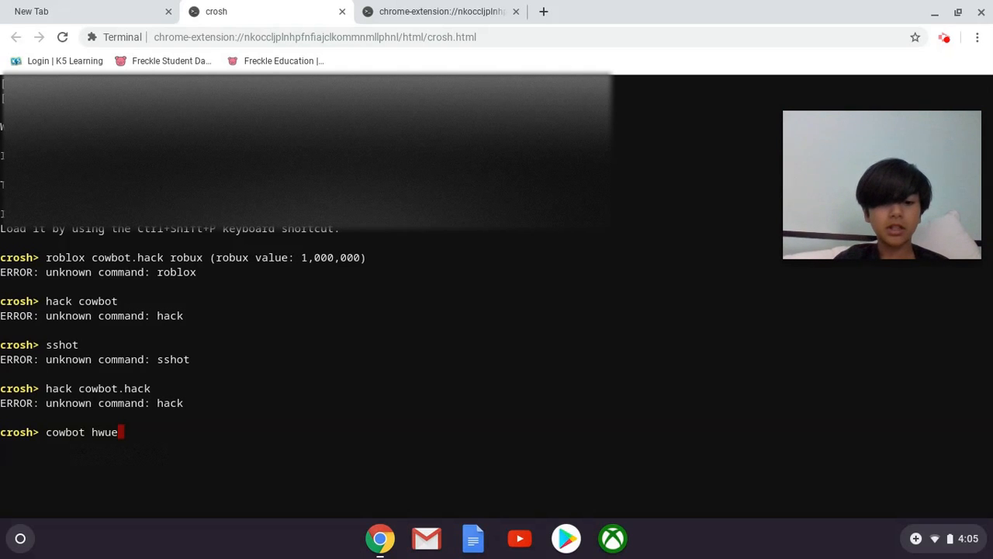
{"action": "type", "text": "eir"}
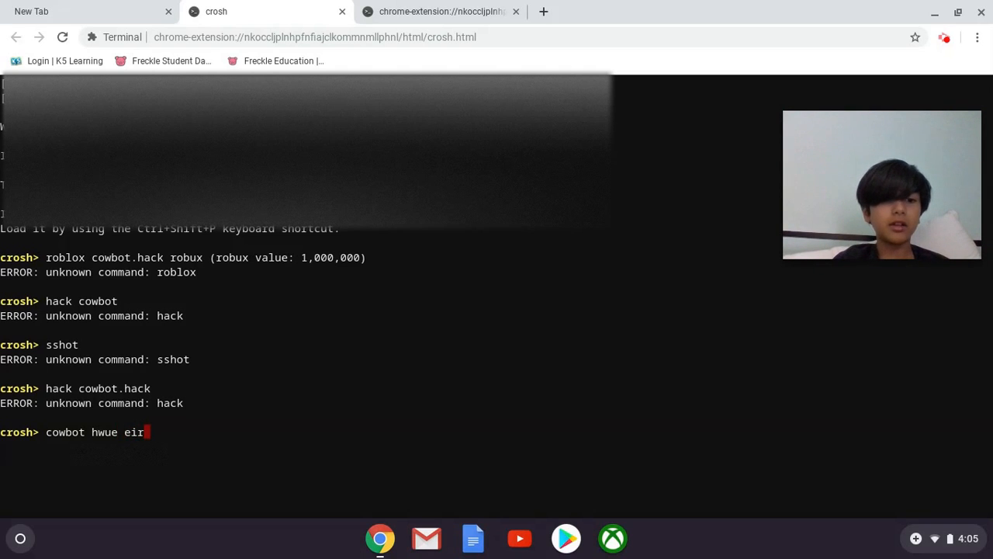
{"action": "type", "text": "t"}
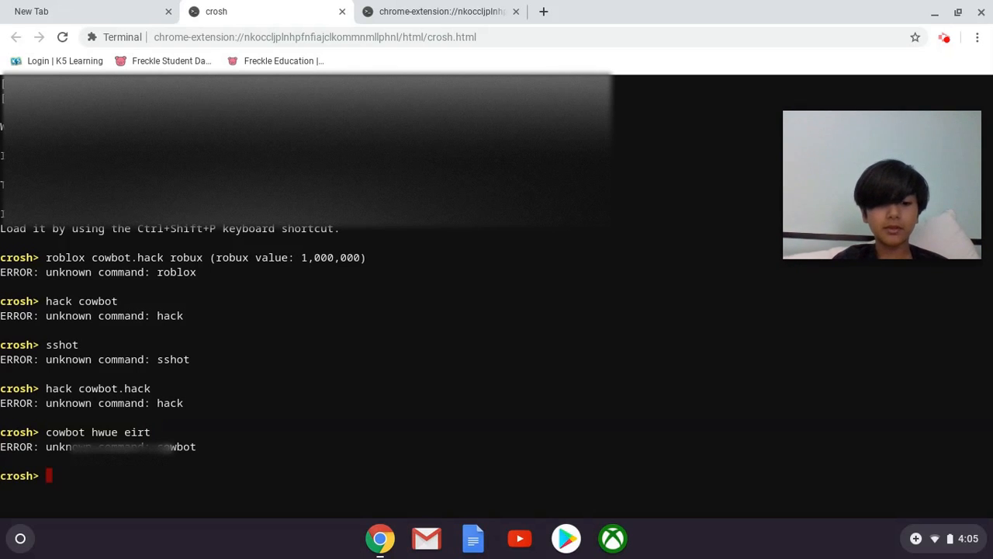
{"action": "type", "text": "eori"}
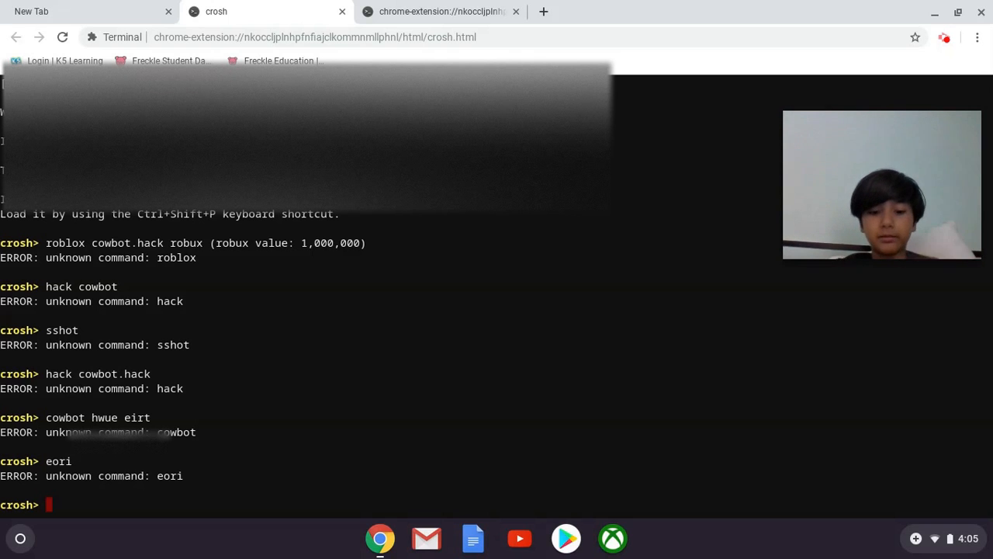
{"action": "type", "text": "solo"}
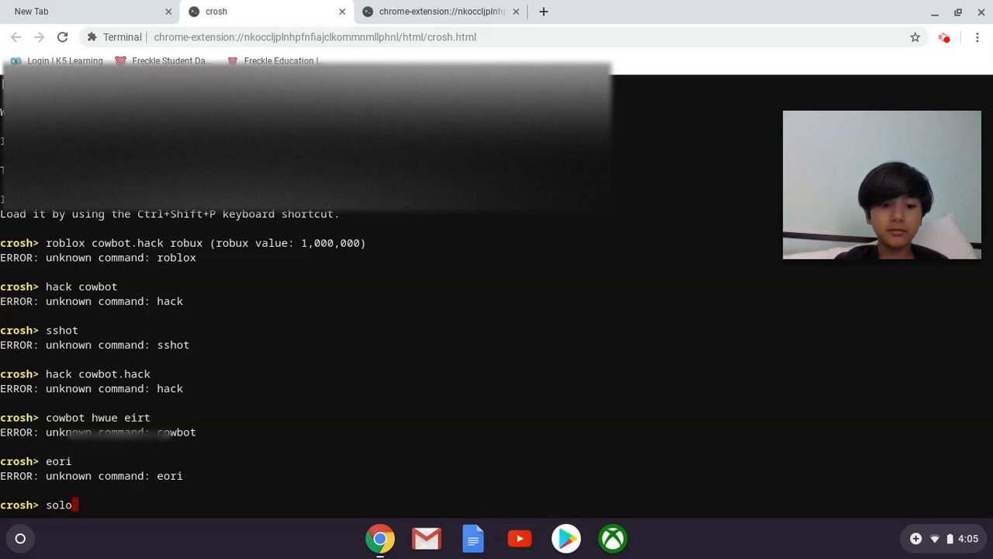
{"action": "type", "text": "player"}
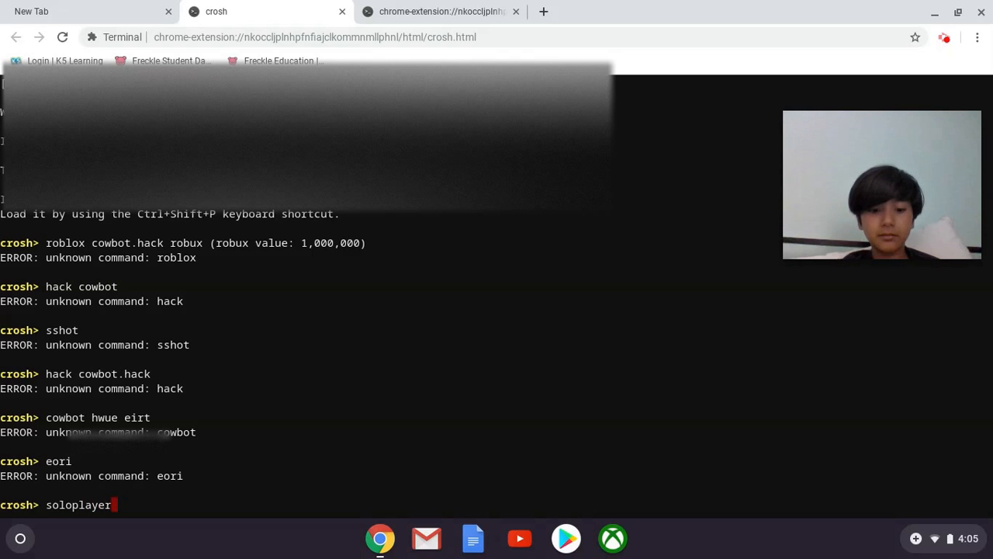
{"action": "type", "text": "335"}
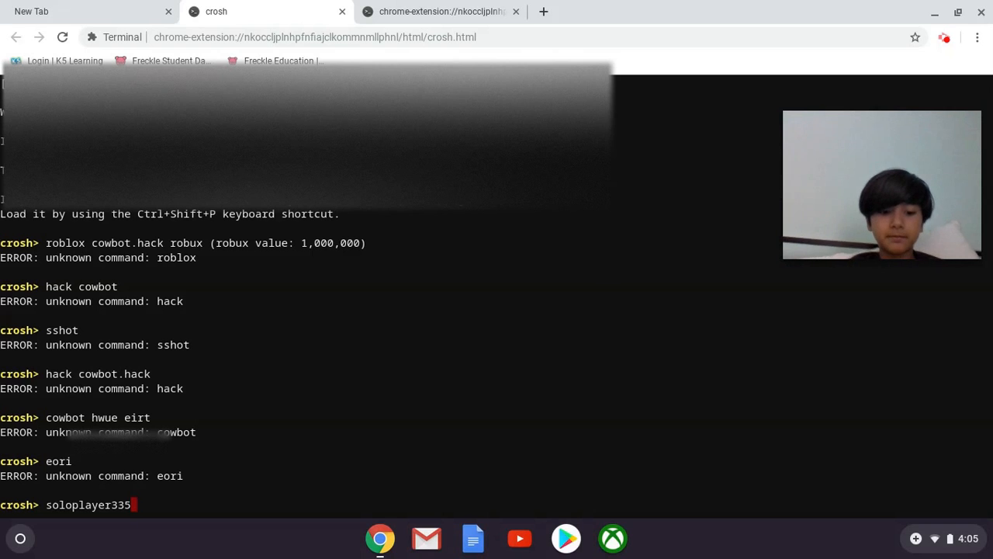
{"action": "type", "text": "("}
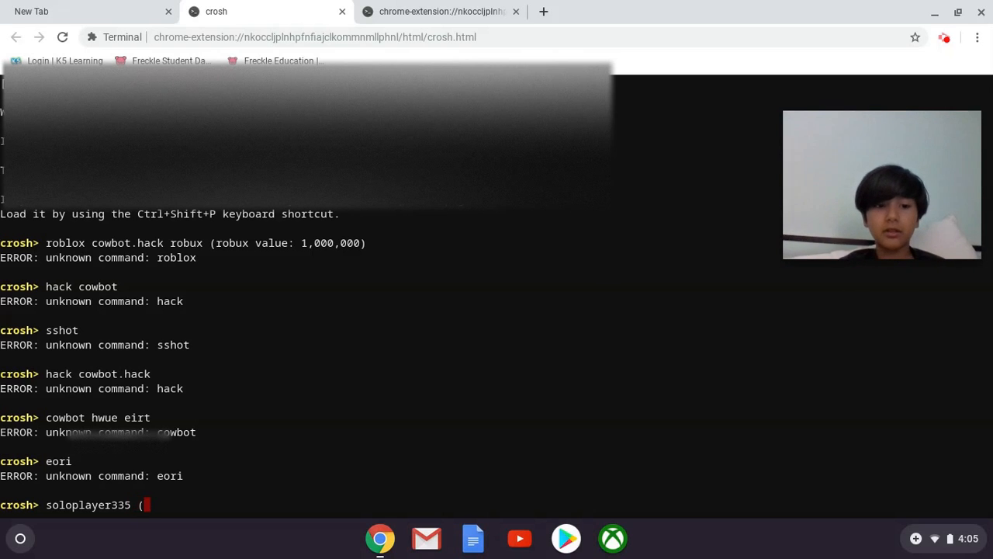
{"action": "type", "text": "robux va"}
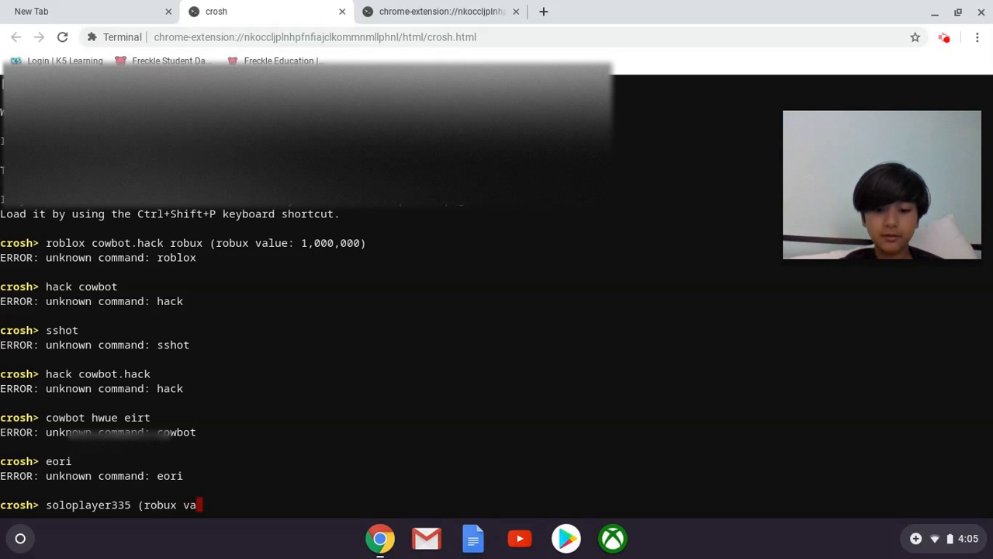
{"action": "type", "text": "lue"}
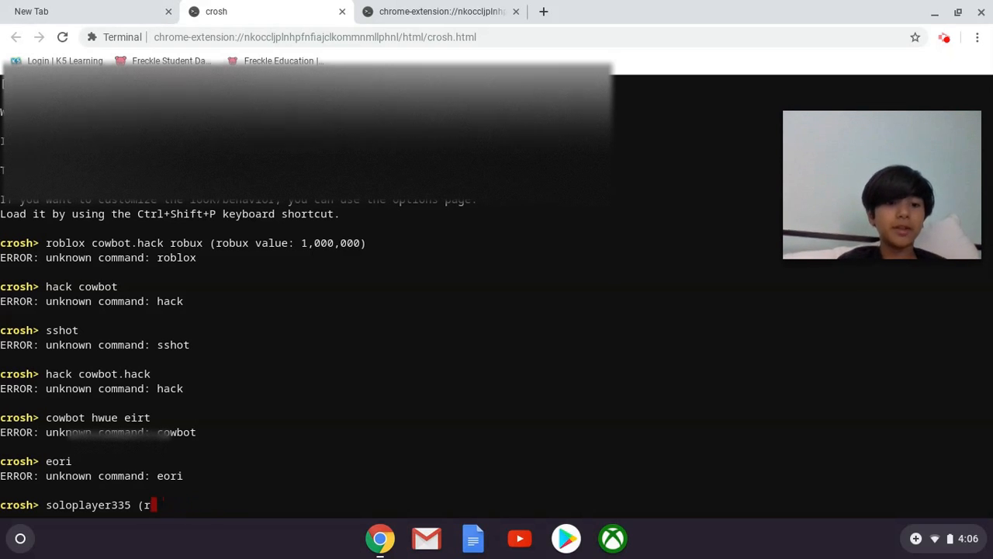
{"action": "key", "text": "Backspace"}
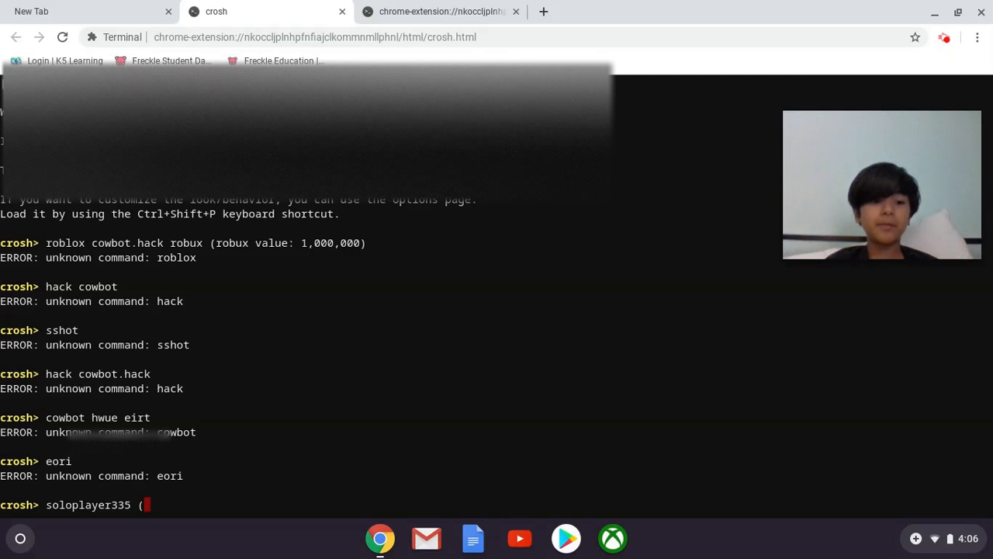
{"action": "type", "text": "j"}
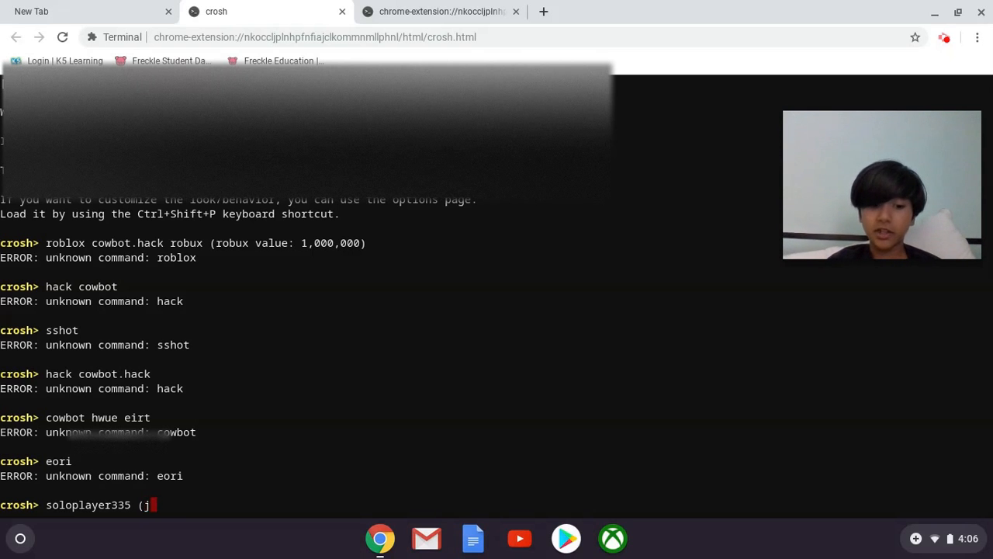
{"action": "type", "text": "ailbuc"}
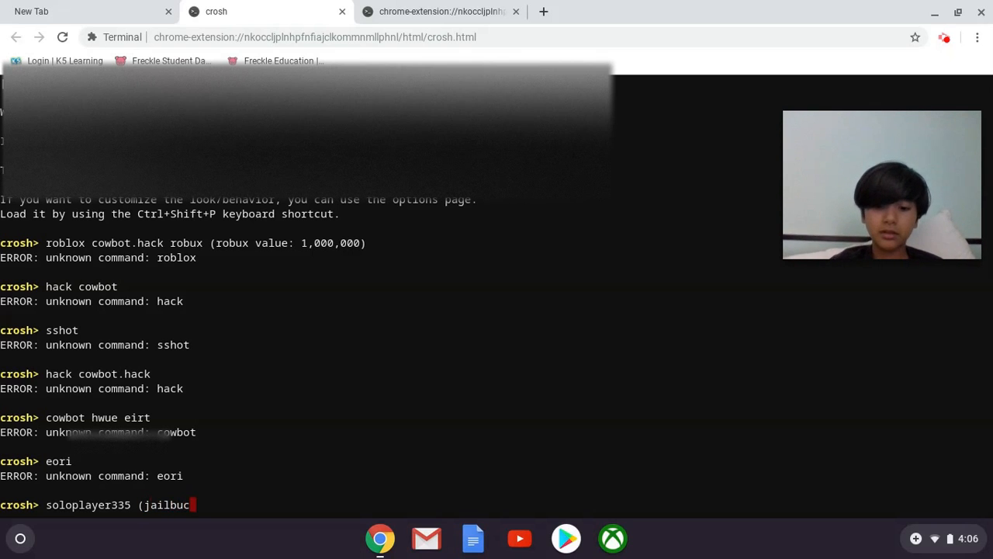
{"action": "type", "text": "ks"}
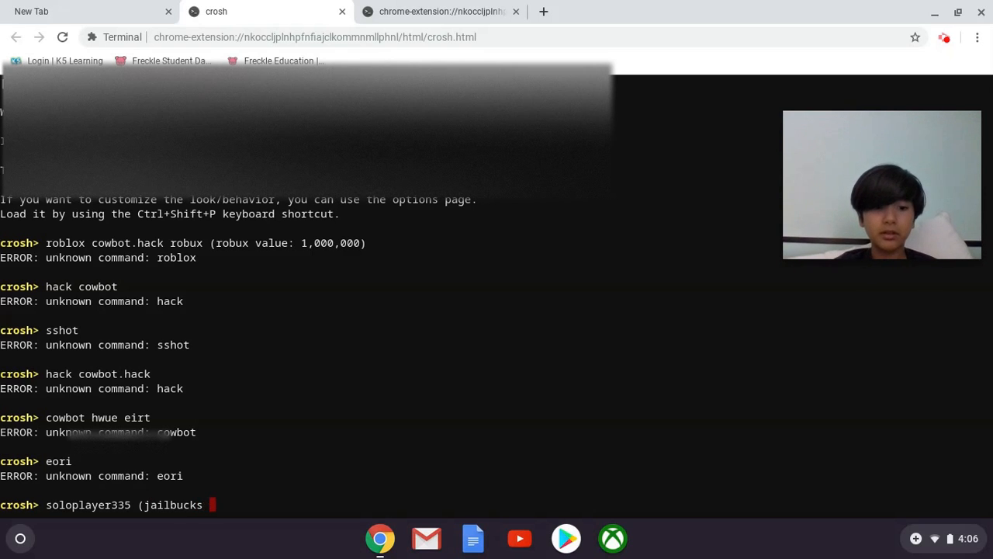
{"action": "type", "text": "va"}
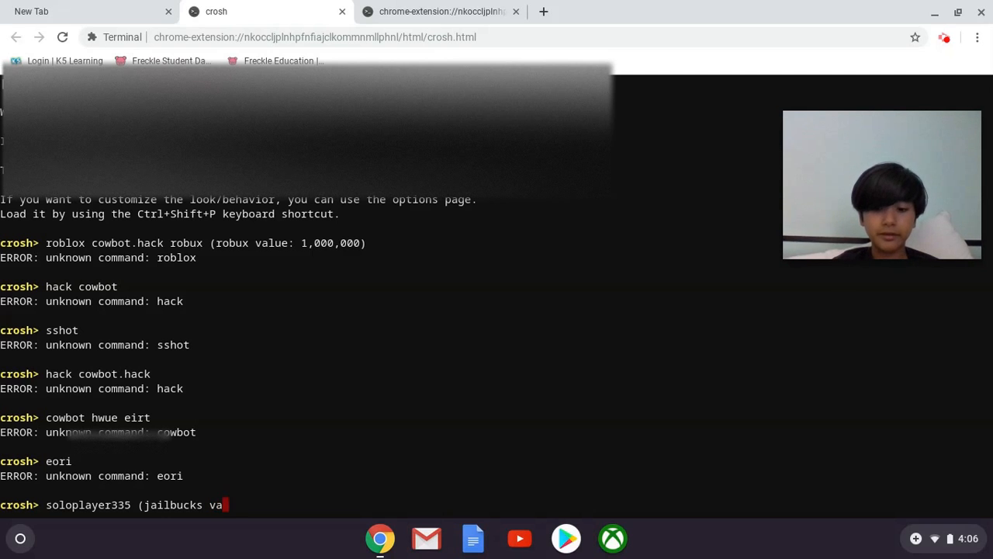
{"action": "type", "text": "lue: 20k)"}
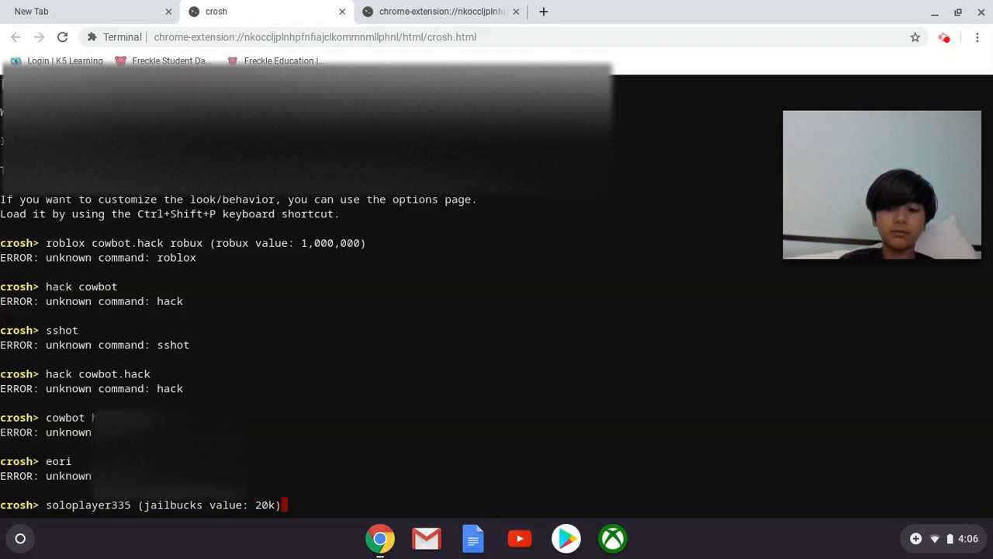
Run the 'soloplayer335 (jailbucks value: 20k)' command, rejected as unknown
{"action": "key", "text": "Return"}
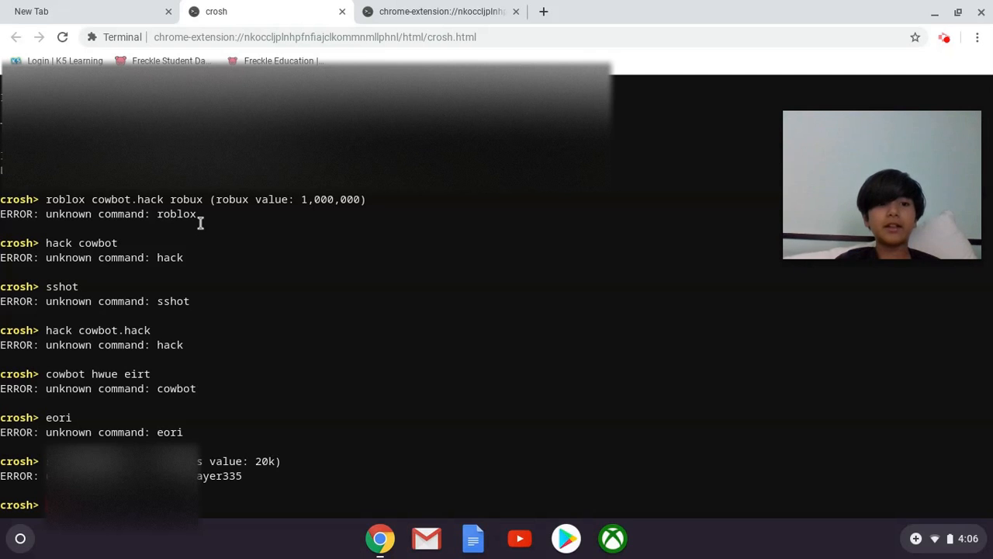
{"action": "mouse_move", "coordinate": [85, 296]}
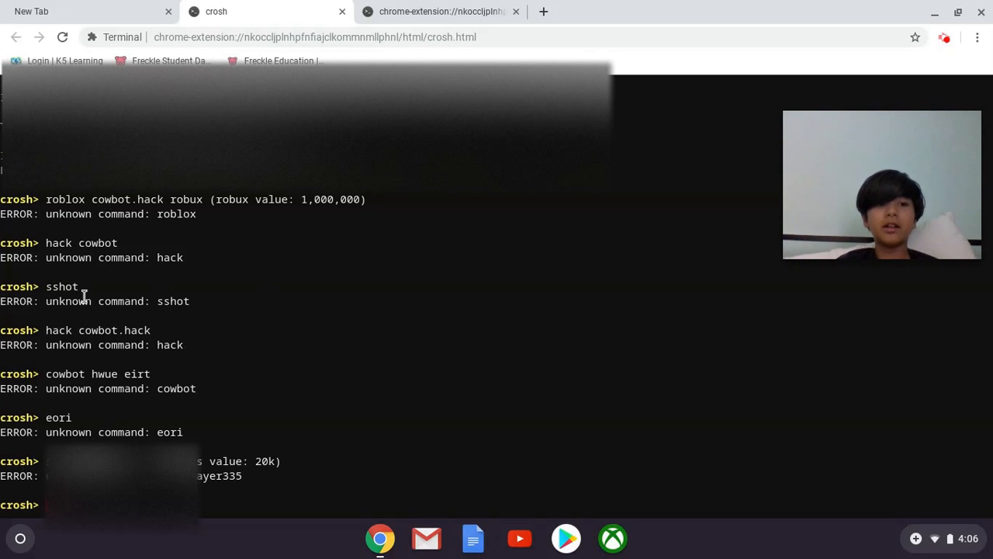
{"action": "mouse_move", "coordinate": [326, 242]}
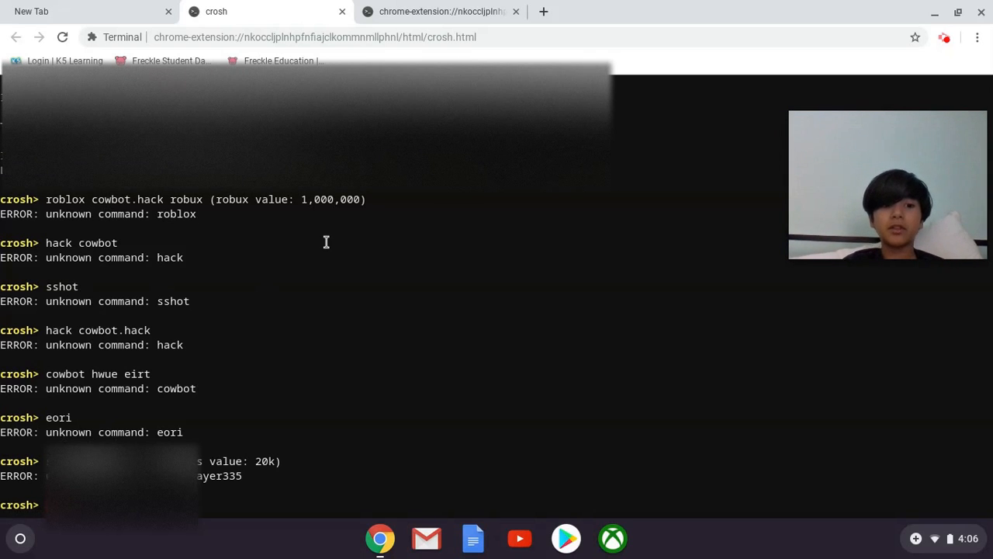